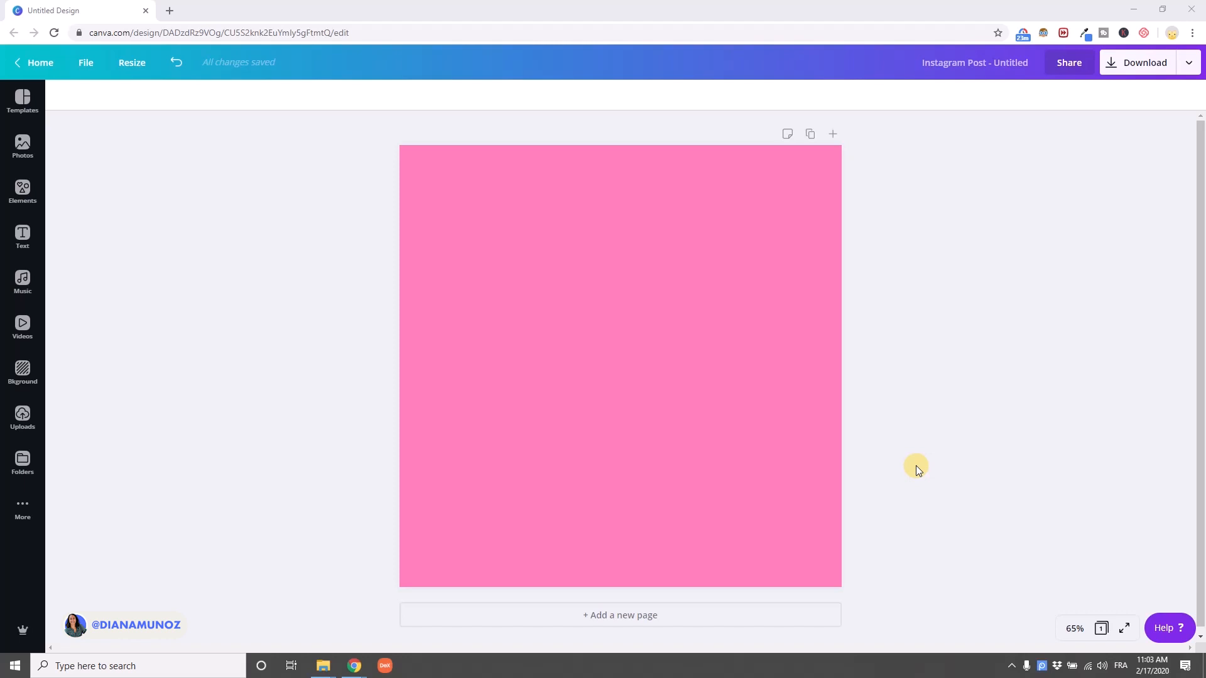
mouse_move(54, 126)
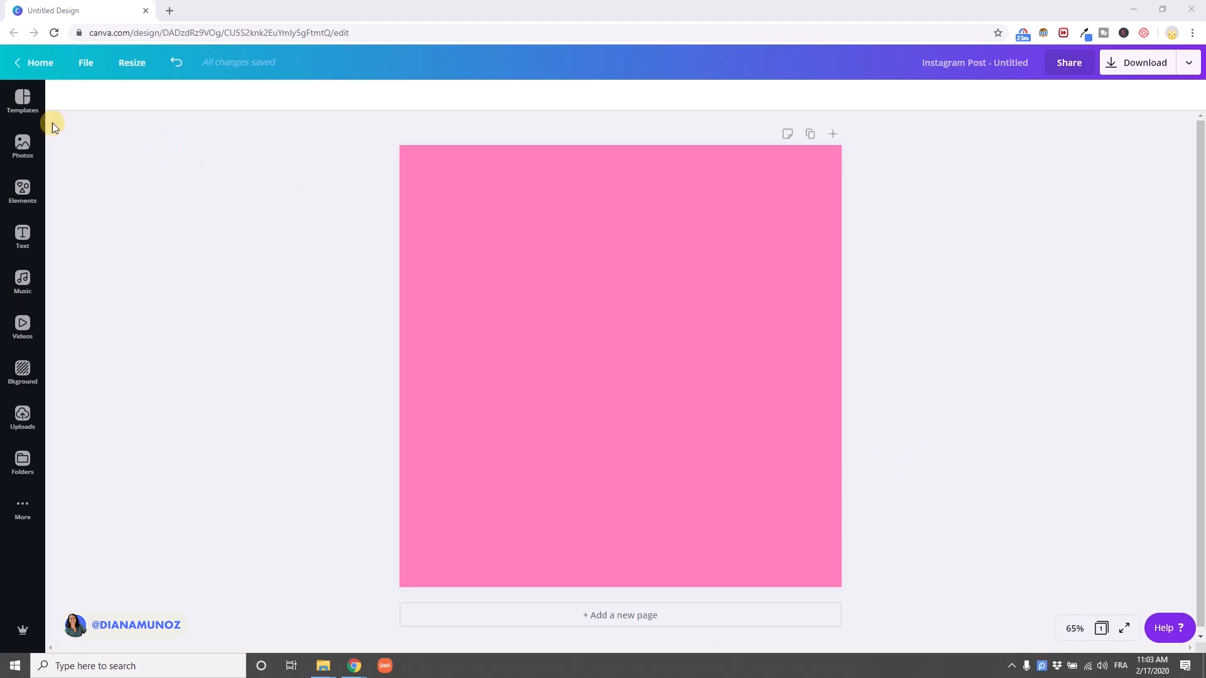
mouse_move(22, 191)
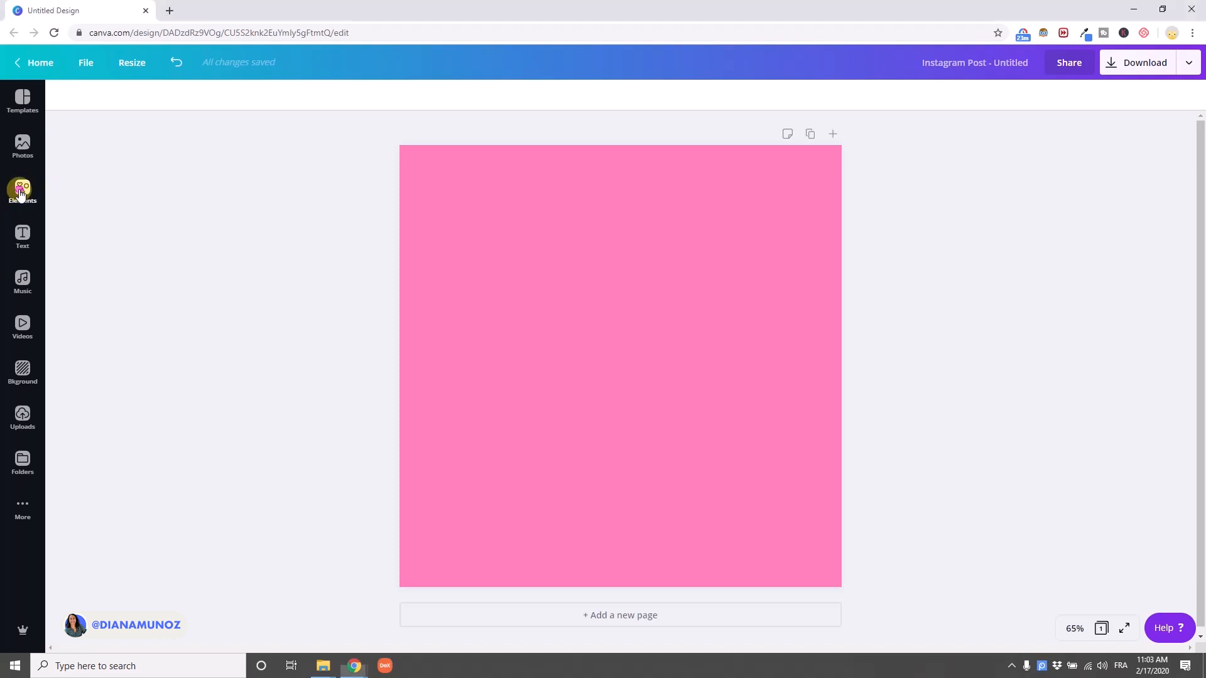
Browse the Elements shapes library down through more options and back to the top
click(23, 191)
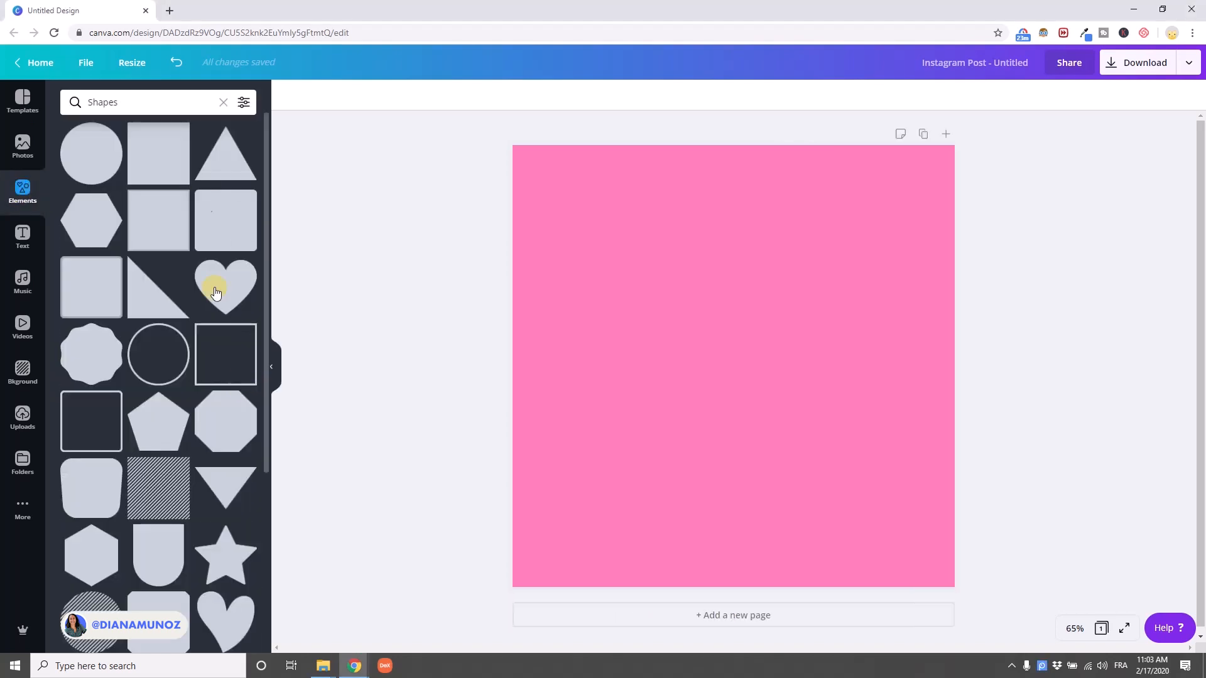
mouse_move(90, 152)
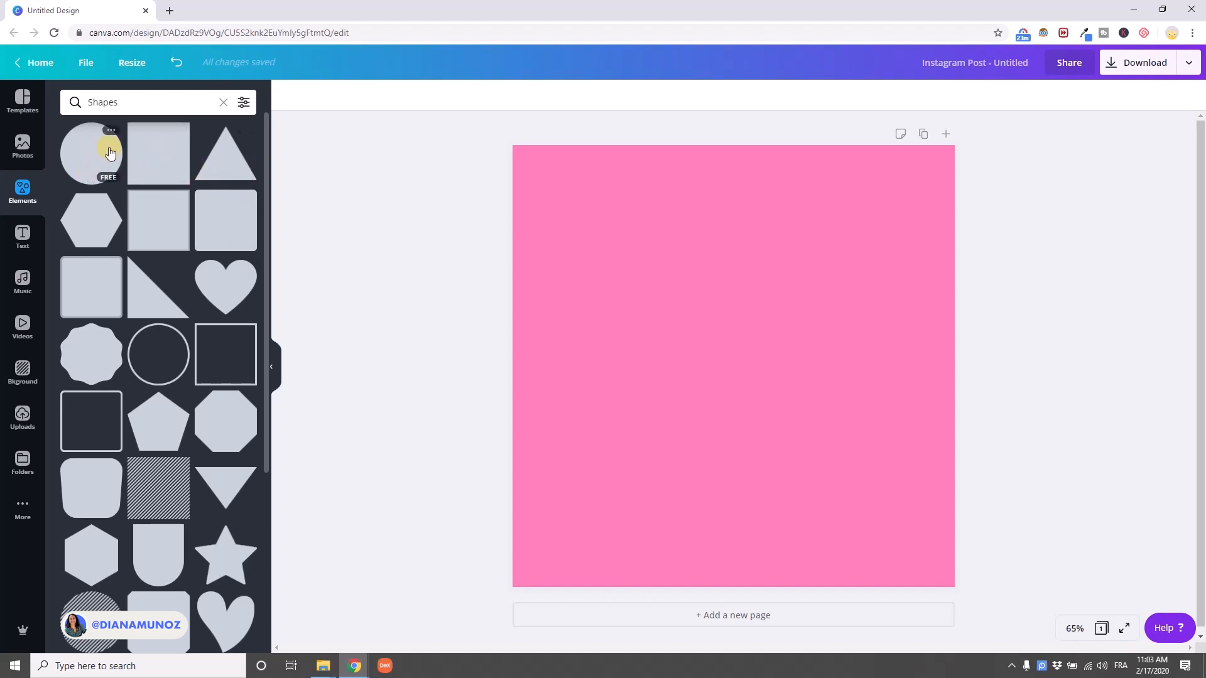
scroll(down, 3)
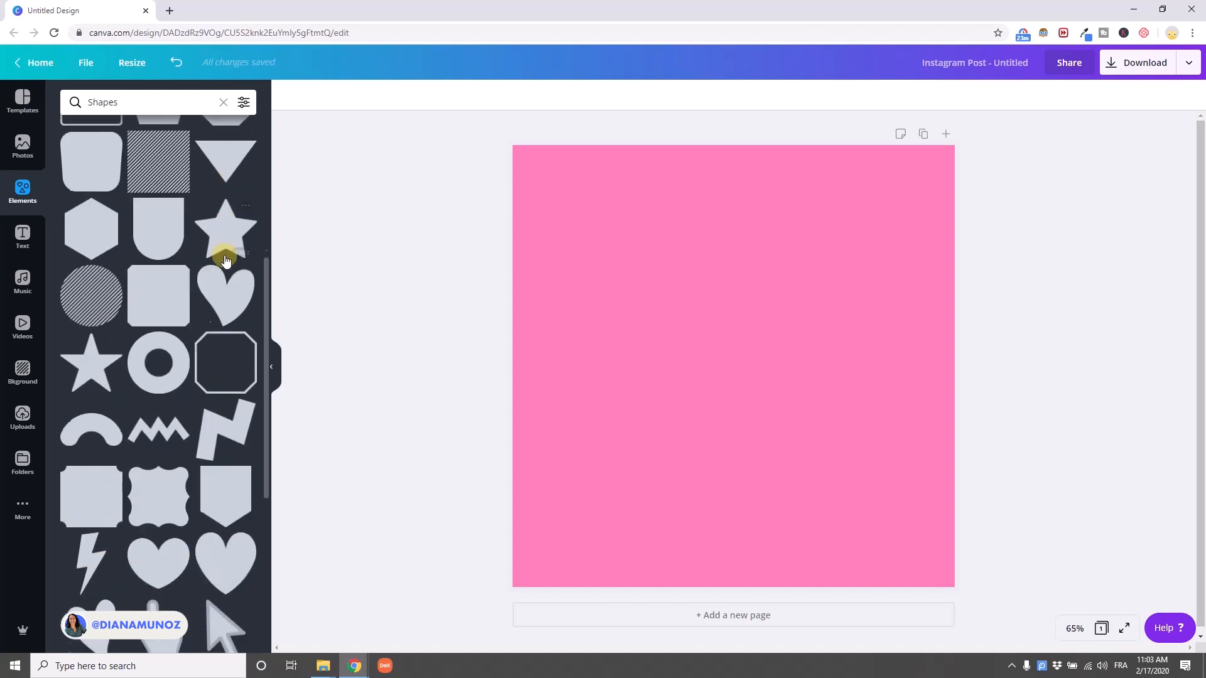
scroll(down, 3)
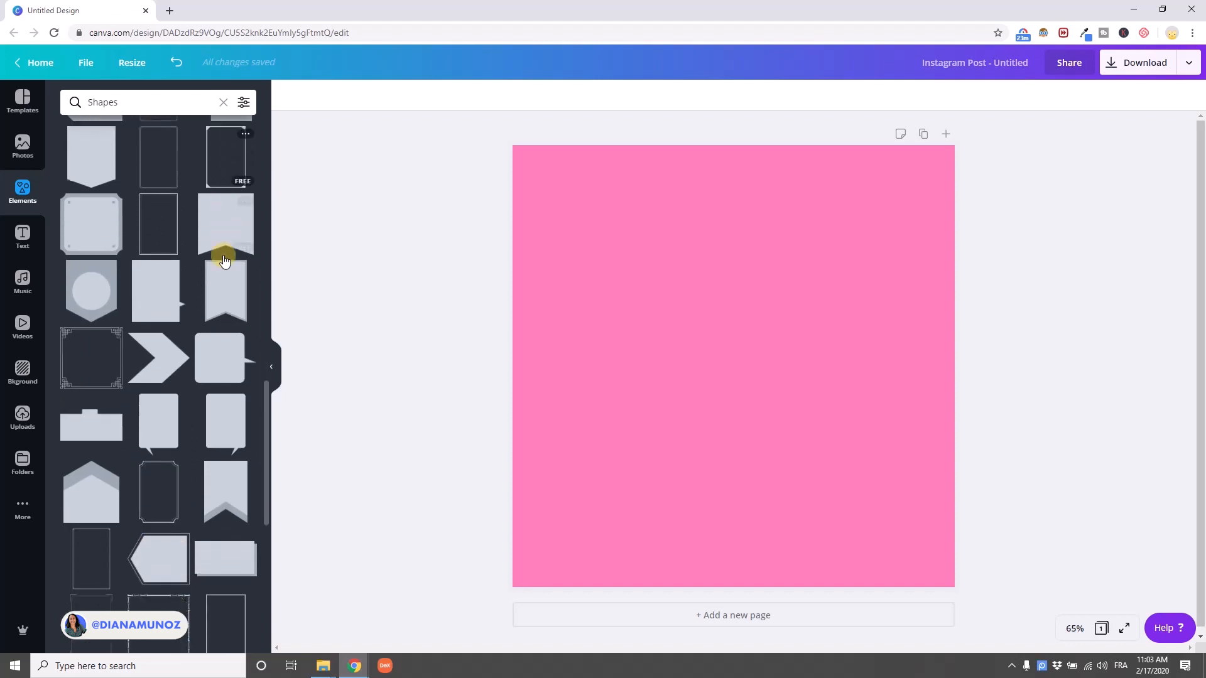
scroll(down, 3)
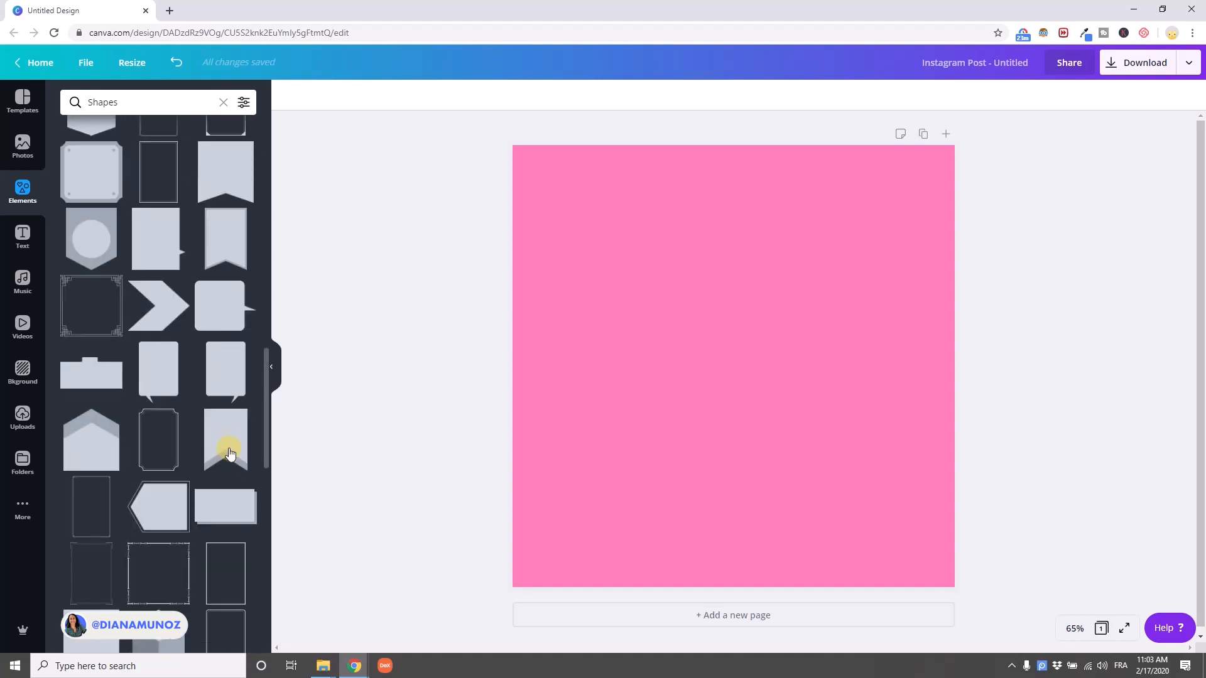
scroll(up, 3)
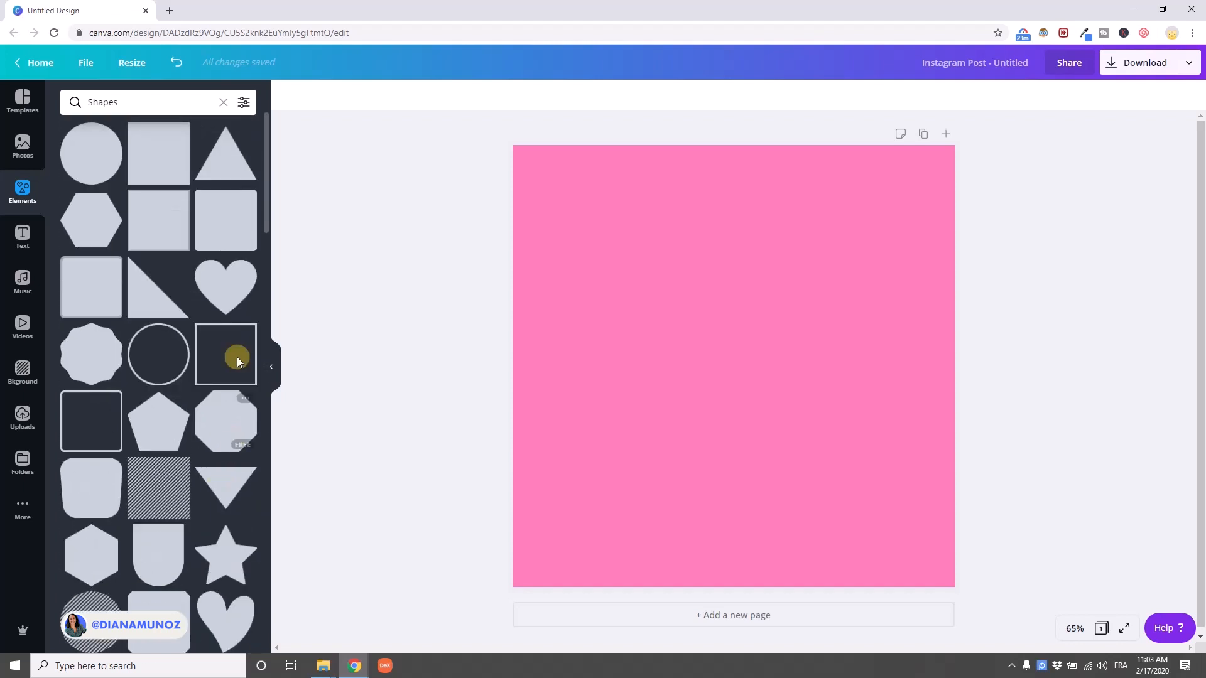
mouse_move(91, 152)
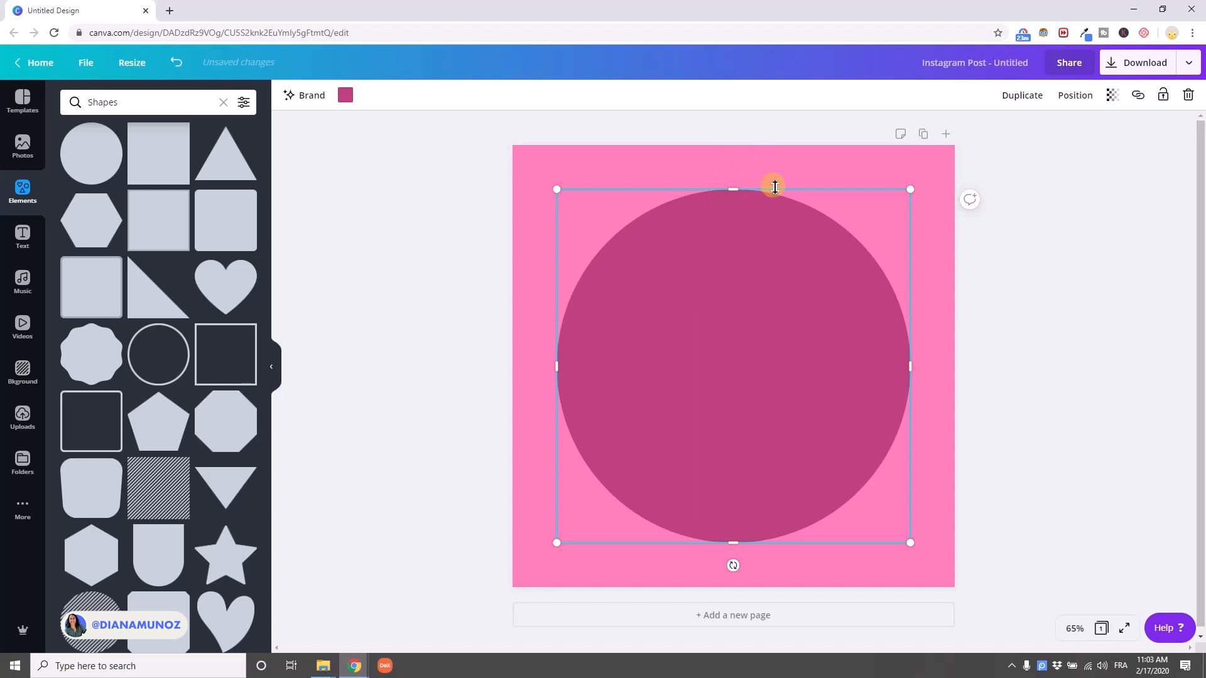
mouse_move(543, 366)
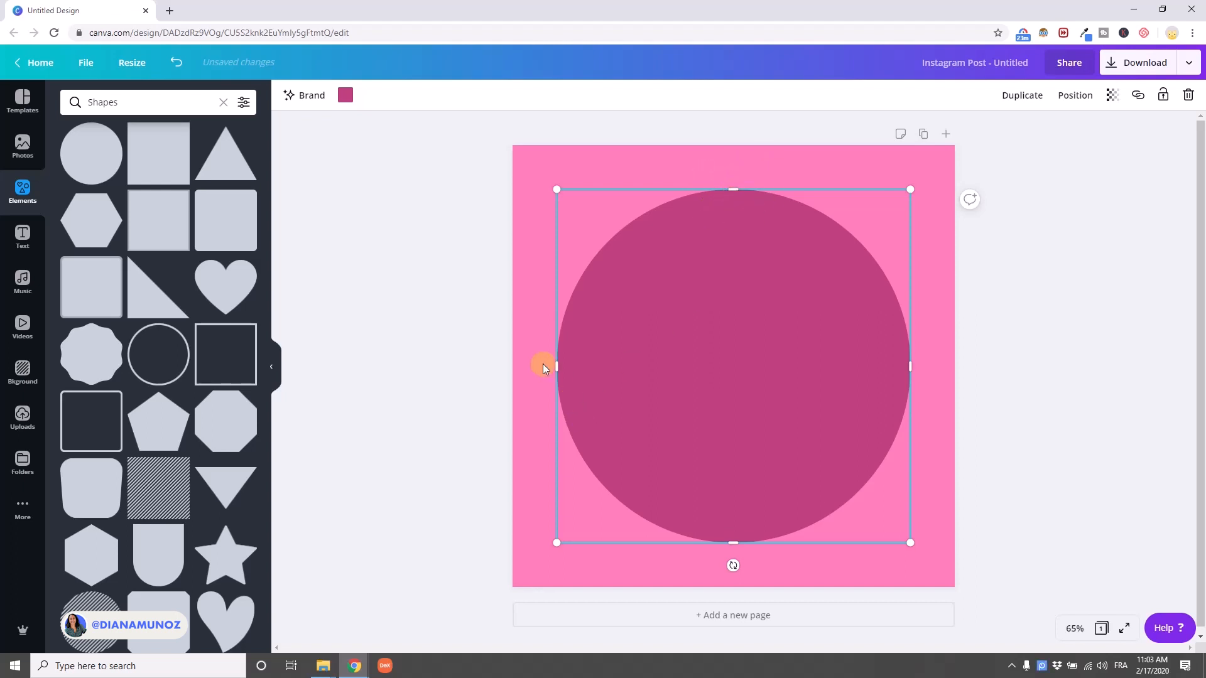
mouse_move(731, 189)
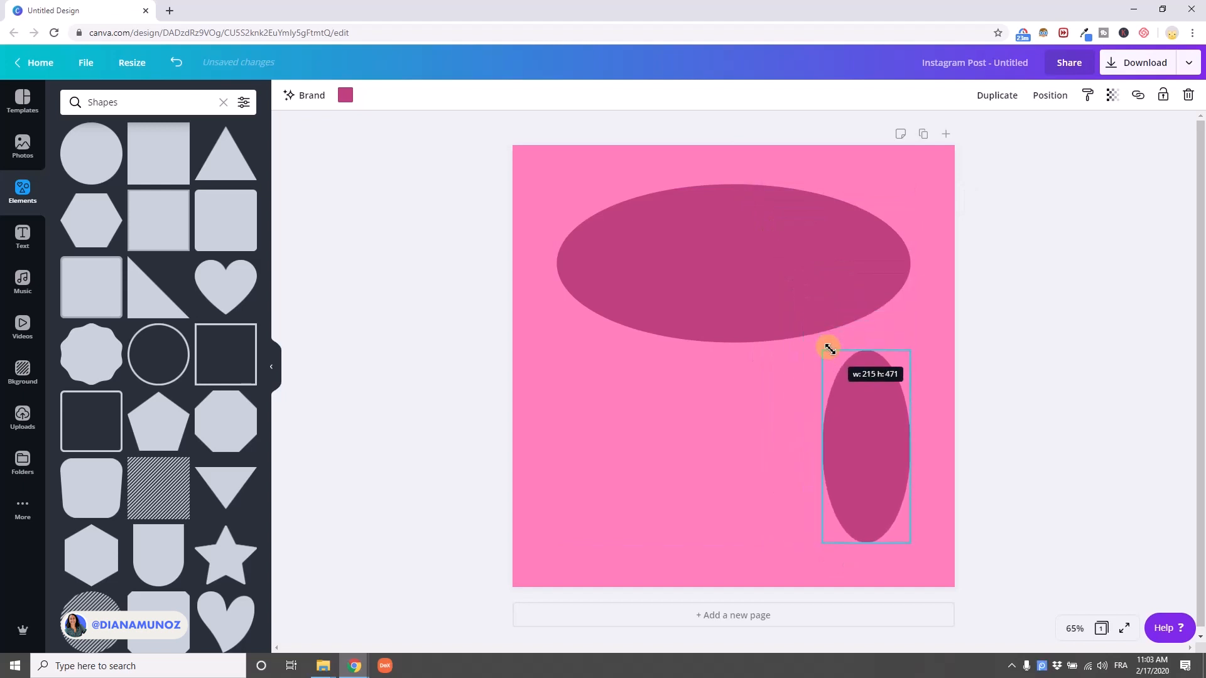
Deselect the oval to view the finished layout with the wide and tall ovals
click(1013, 481)
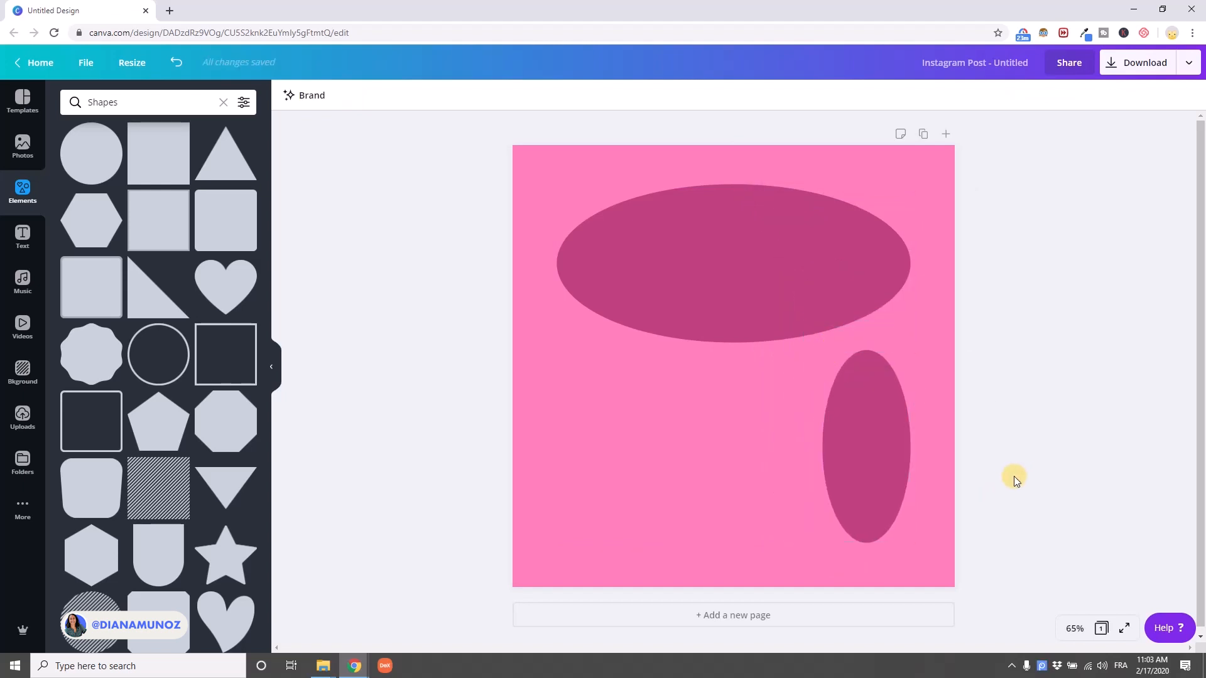
mouse_move(635, 472)
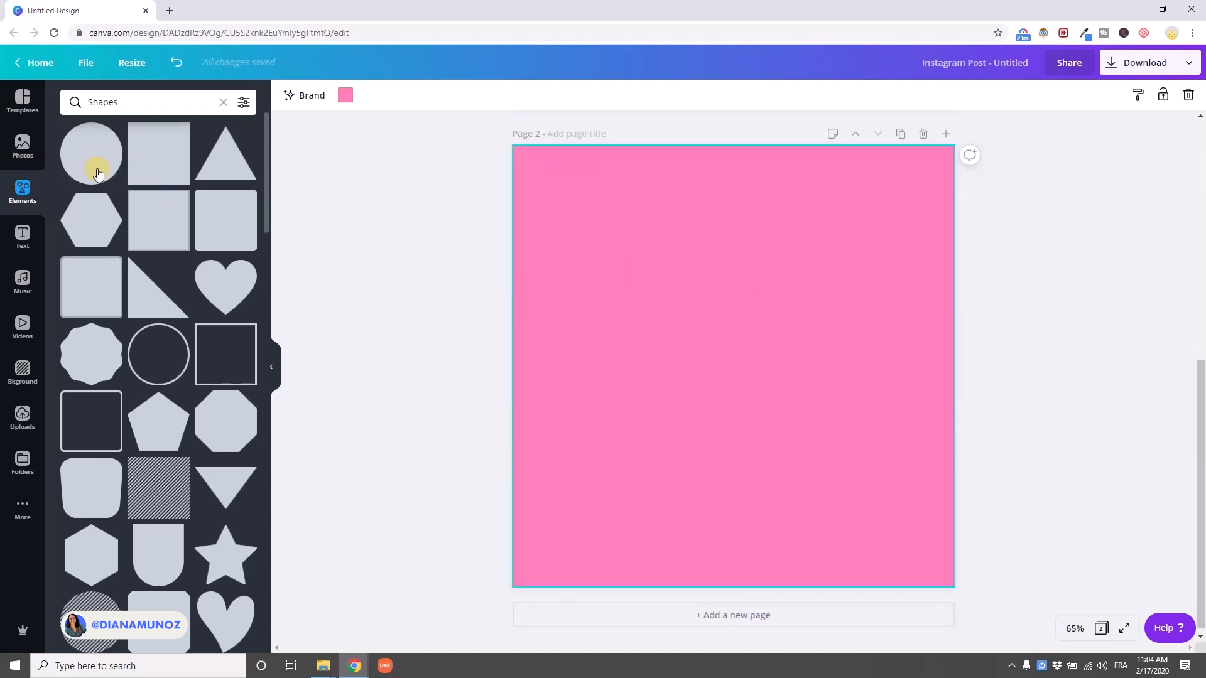
mouse_move(317, 343)
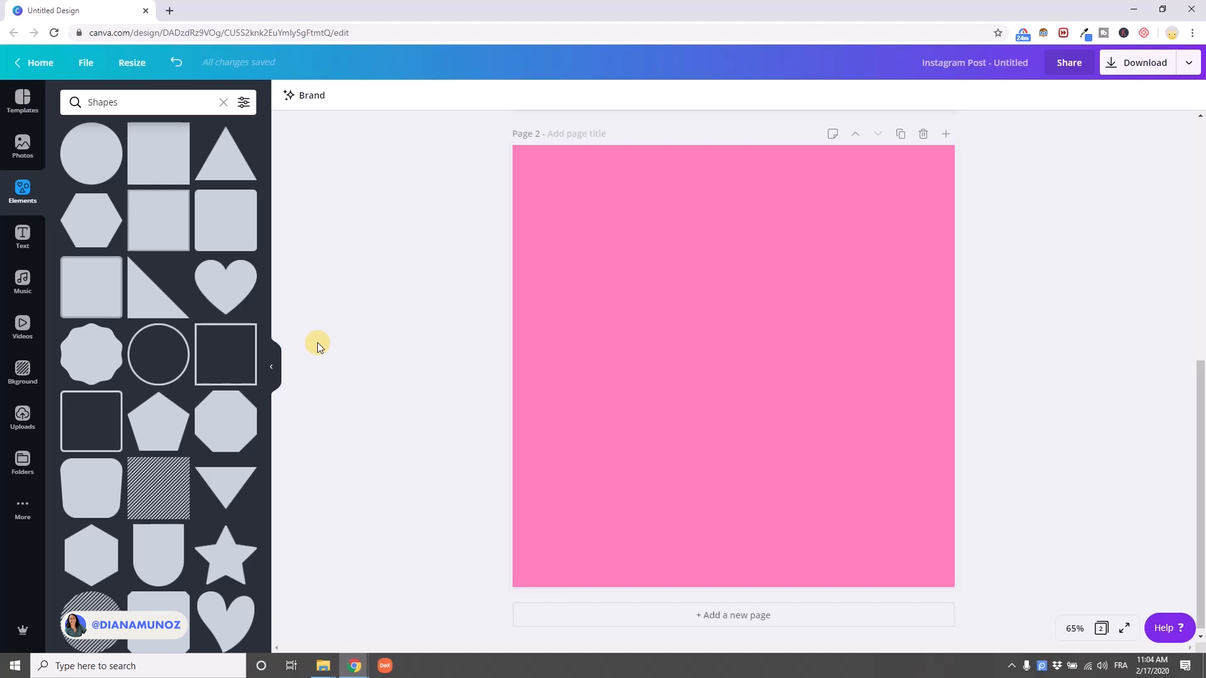
Select an empty area beside the new second pink page
click(91, 152)
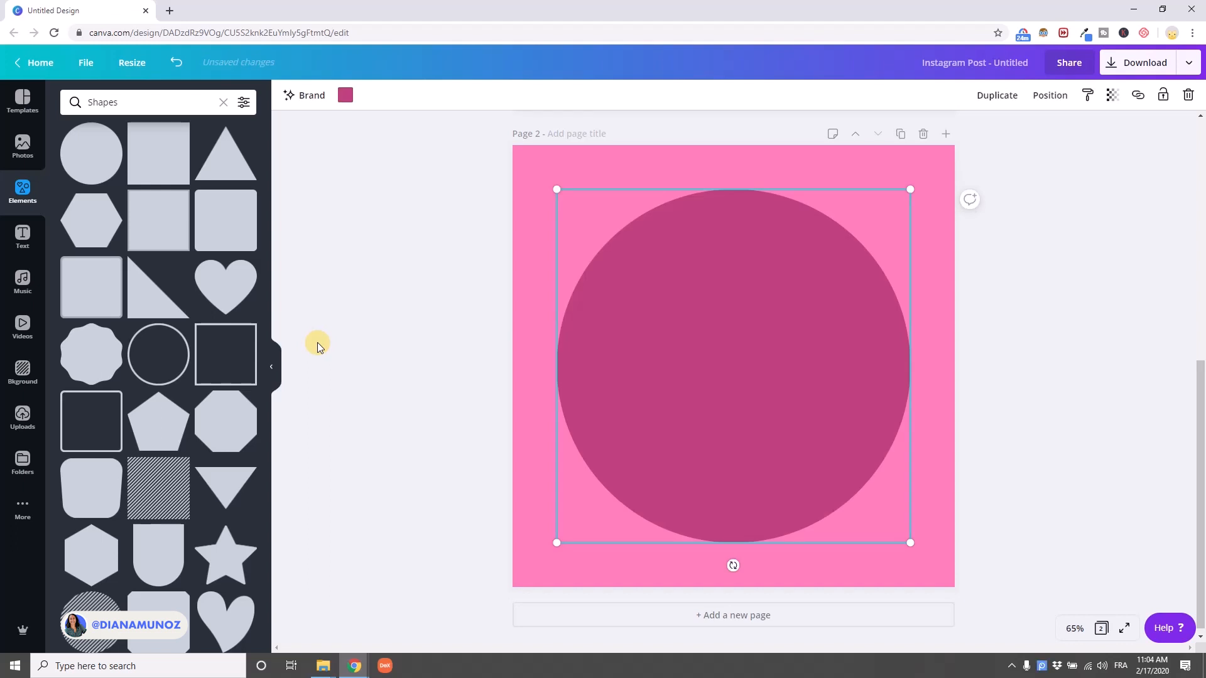
mouse_move(520, 344)
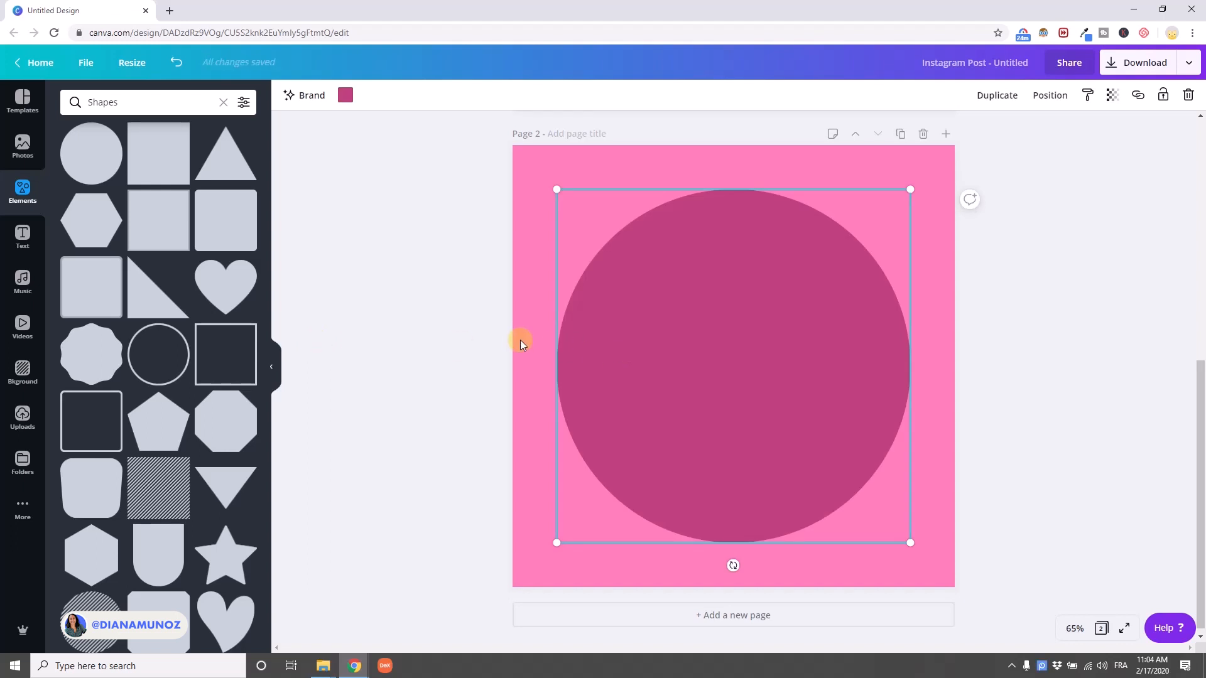
mouse_move(709, 286)
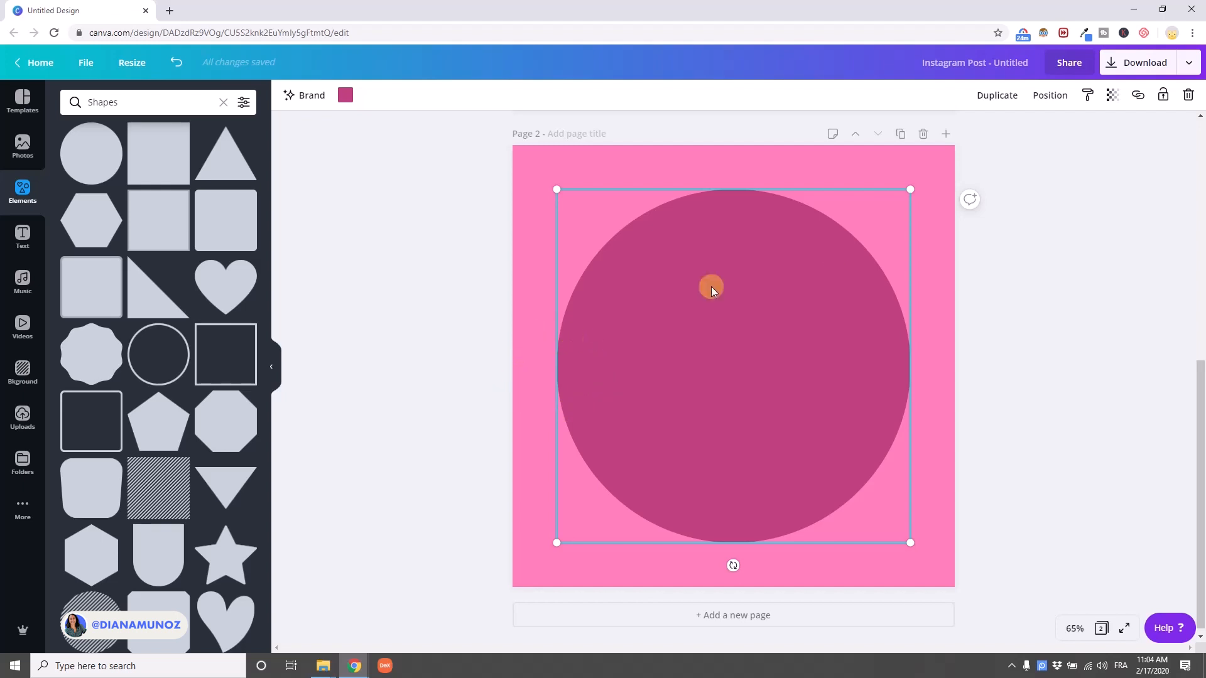
Delete the second page and scroll down to the remaining ovals page
key(Delete)
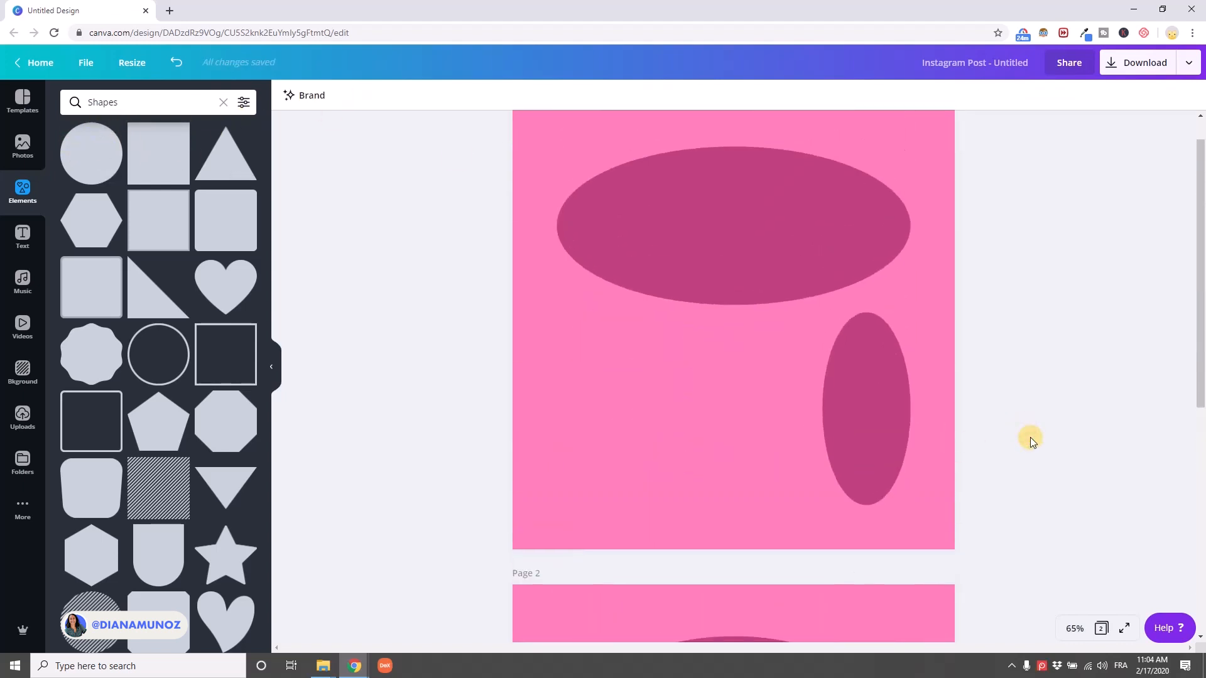
scroll(down, 3)
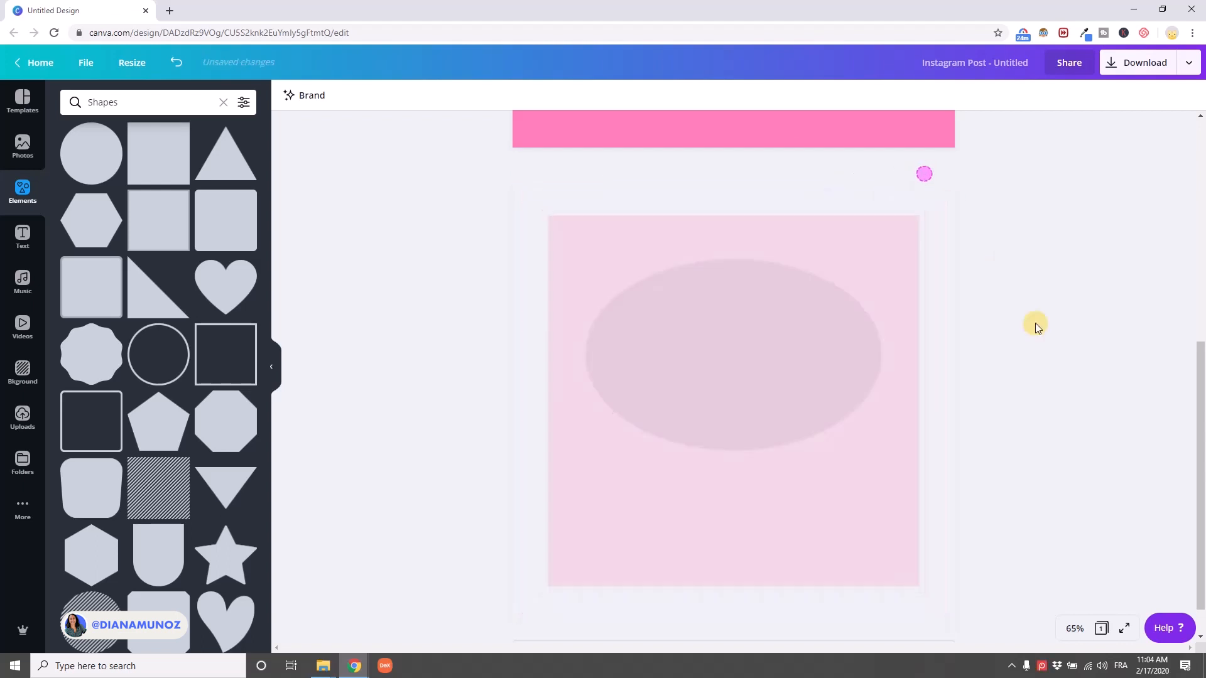